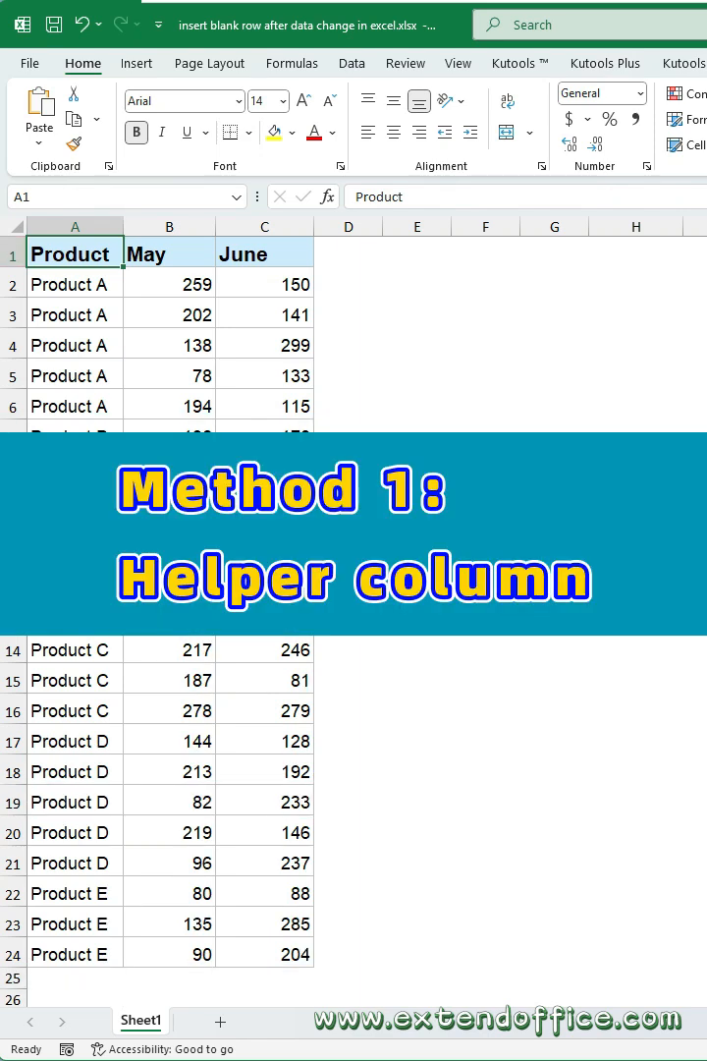
# Copy product names A2:A24 into new column B starting at B3, shifted down one row.
pyautogui.click(167, 226)
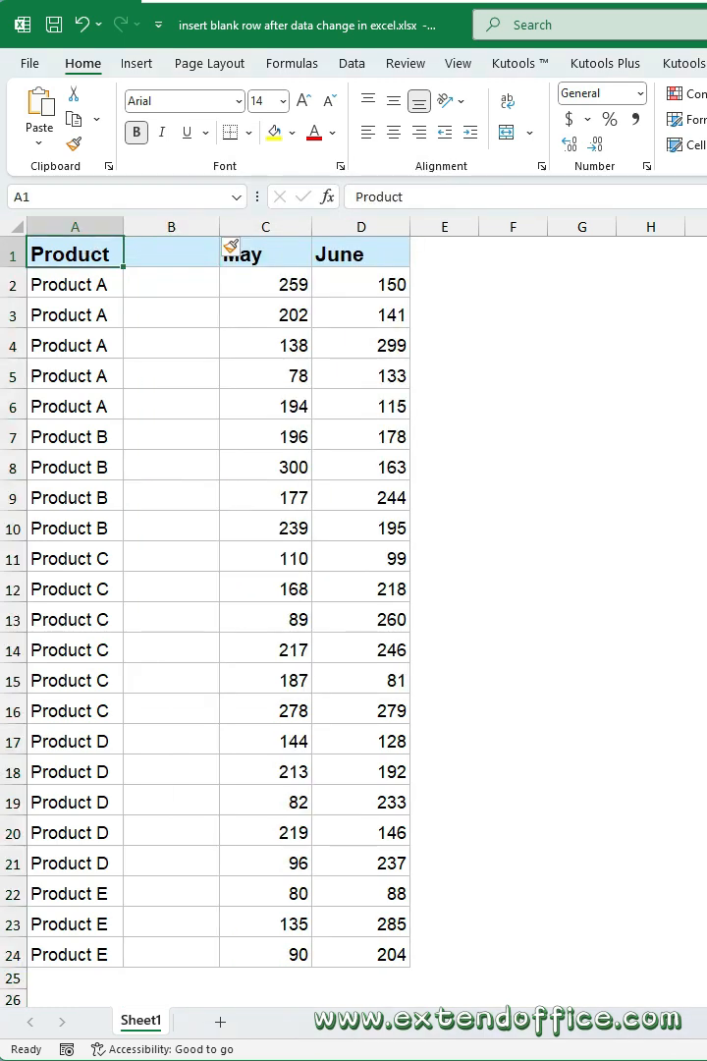
pyautogui.click(75, 283)
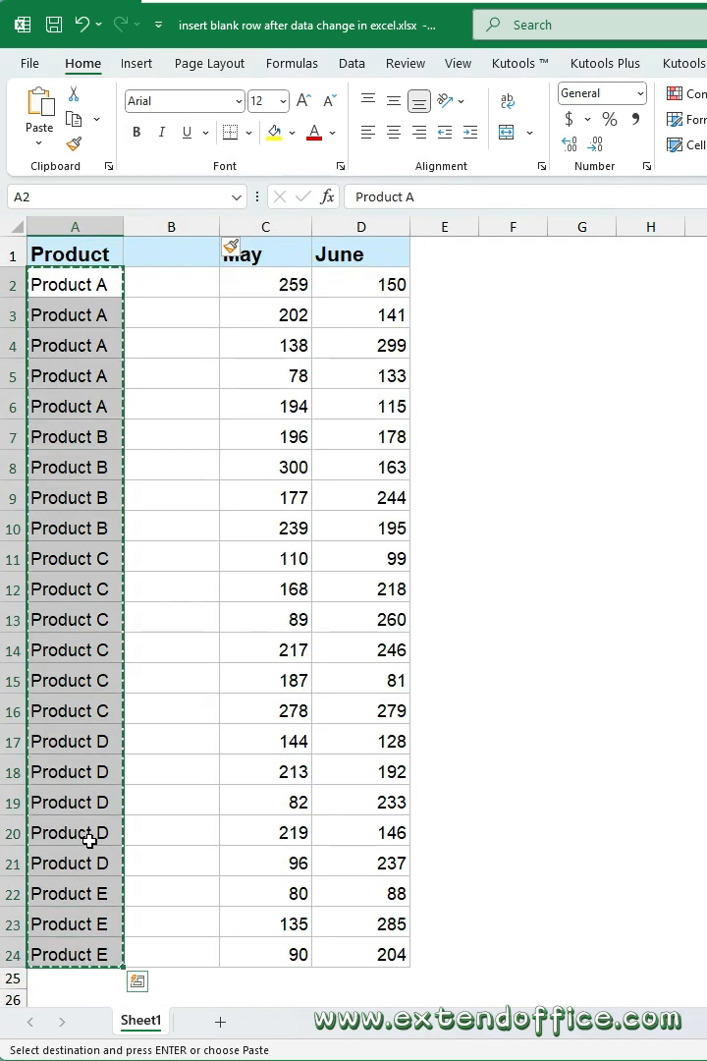
pyautogui.click(171, 314)
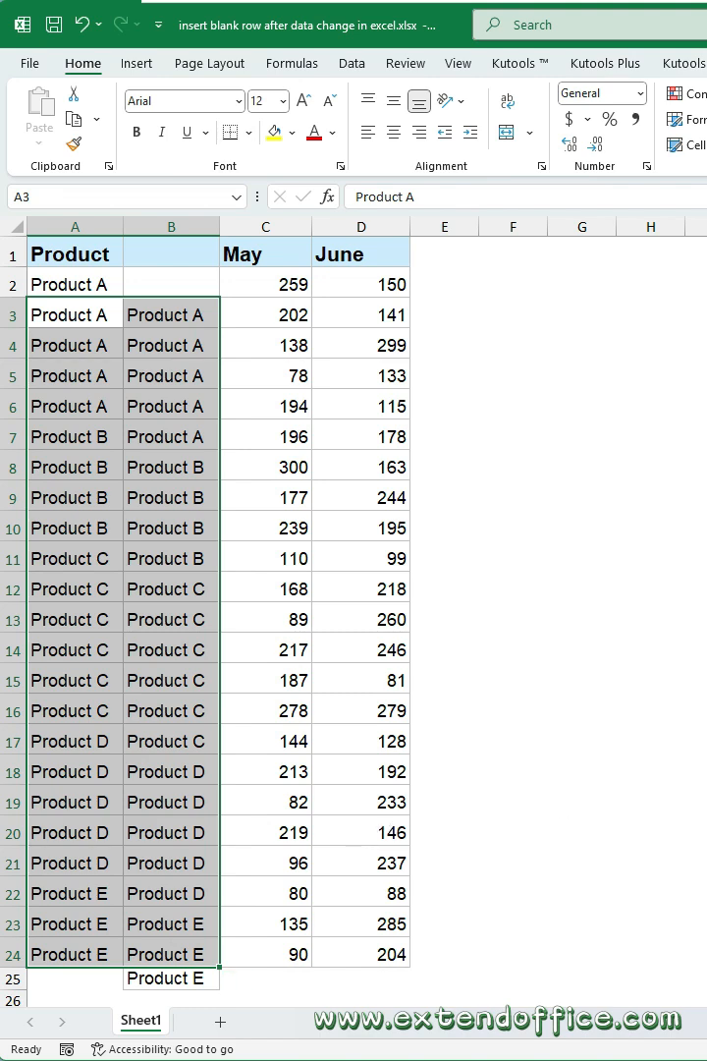
# Use Go To Special with Row differences to select cells where the product changes.
pyautogui.press('ctrl+g')
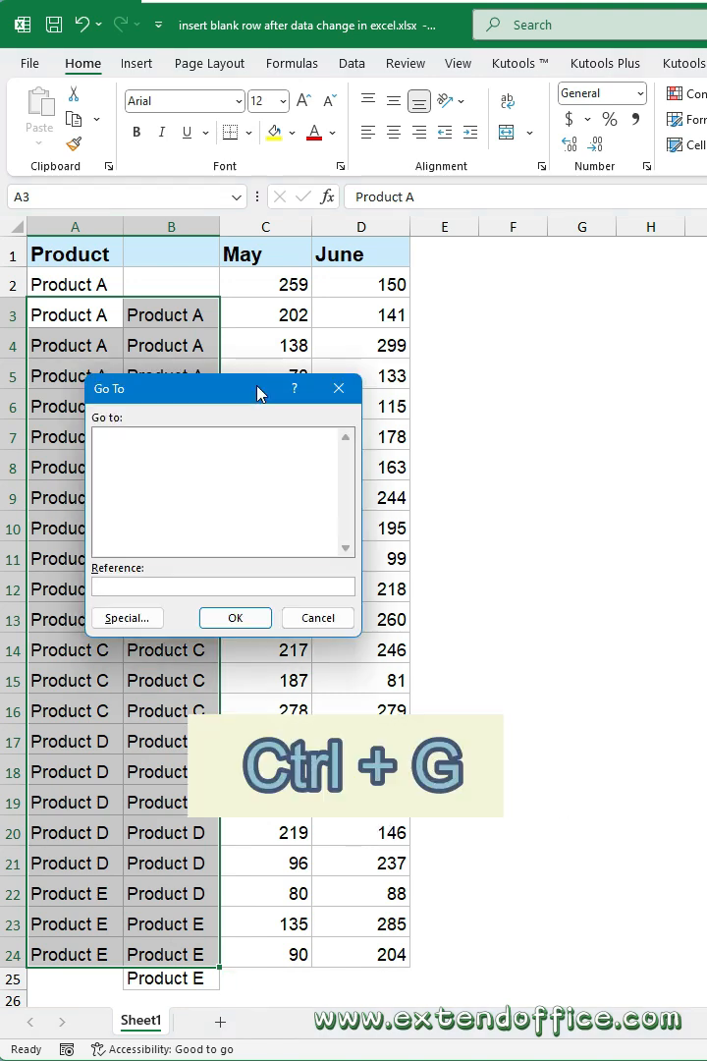
pyautogui.click(126, 617)
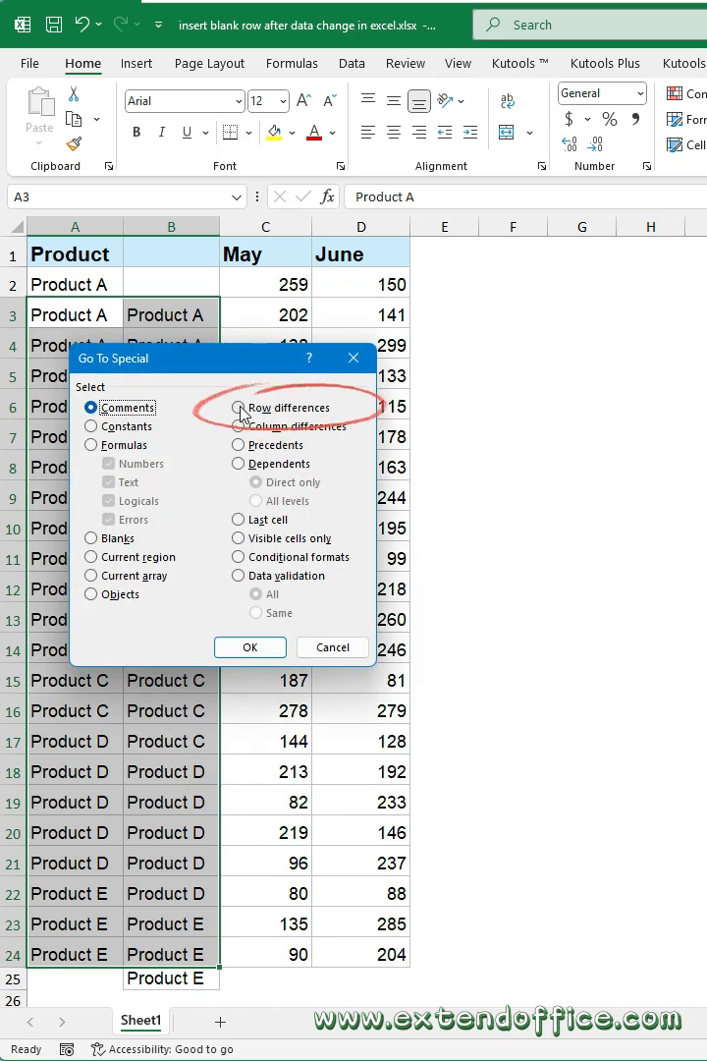
pyautogui.click(239, 407)
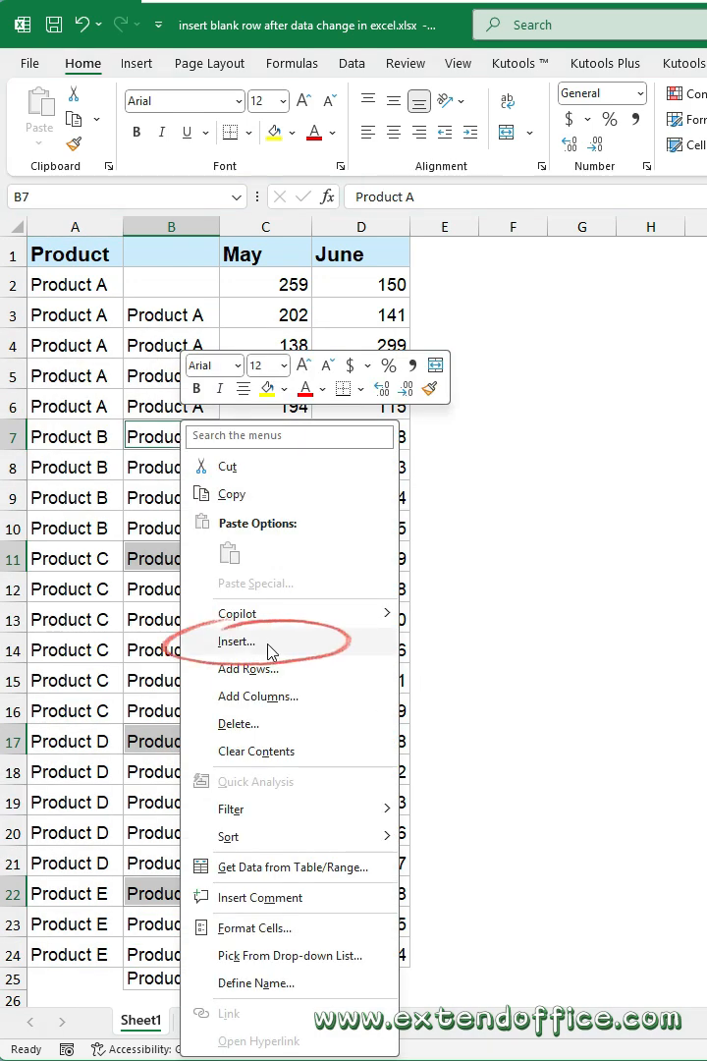
# Insert entire rows at each product change, then target the helper column for removal.
pyautogui.click(238, 640)
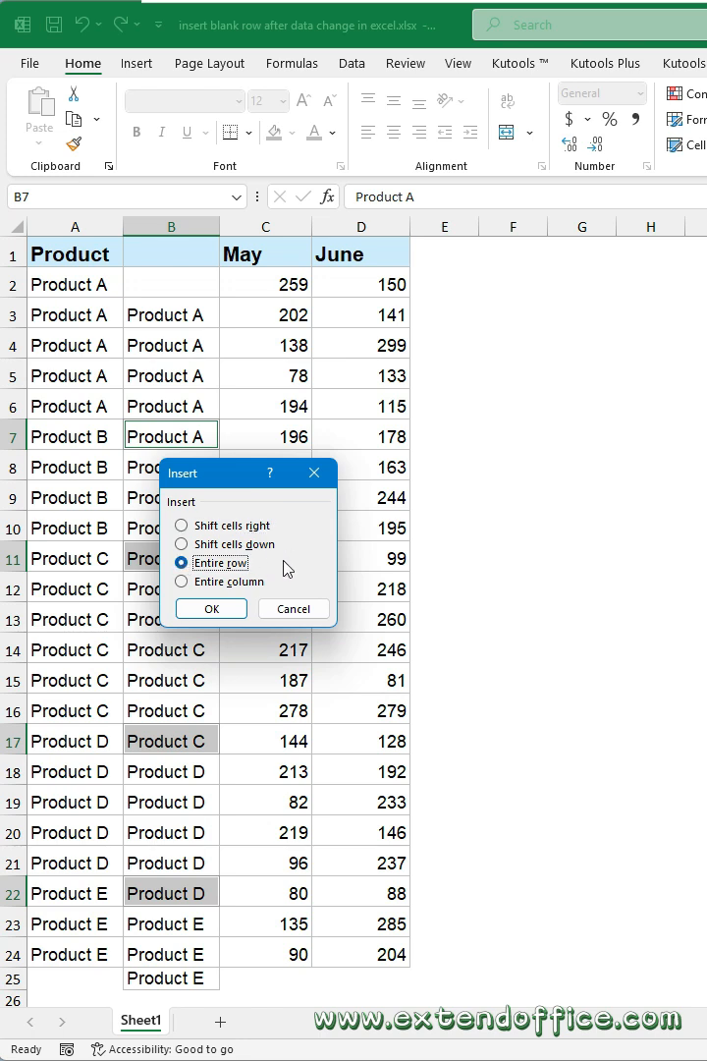
pyautogui.click(211, 609)
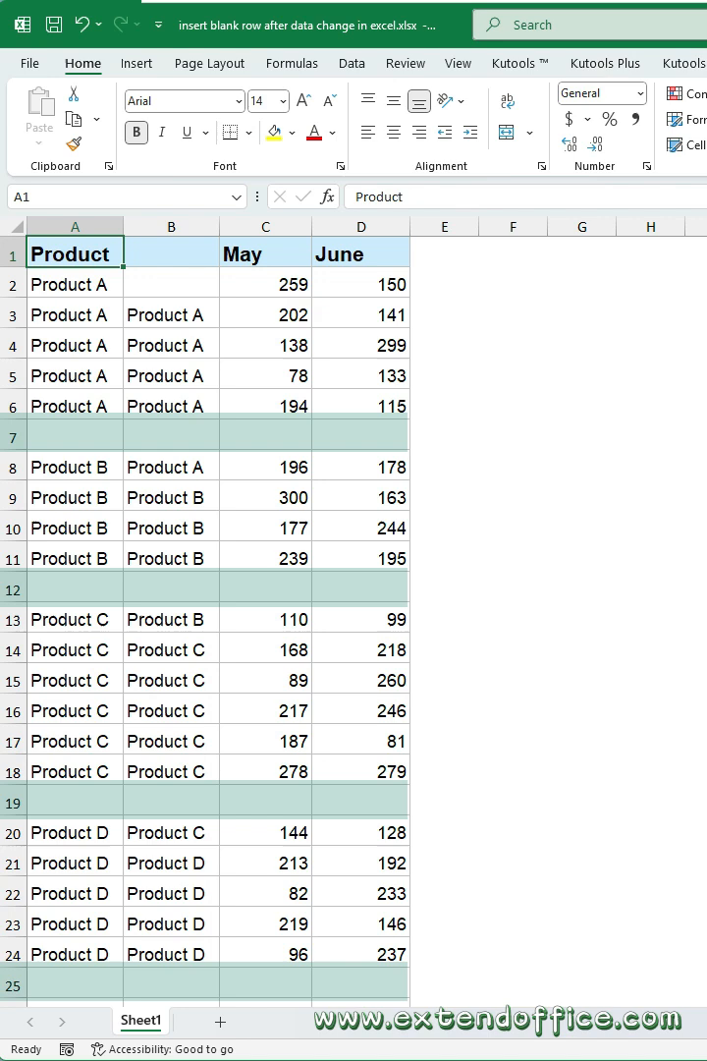
pyautogui.rightClick(171, 224)
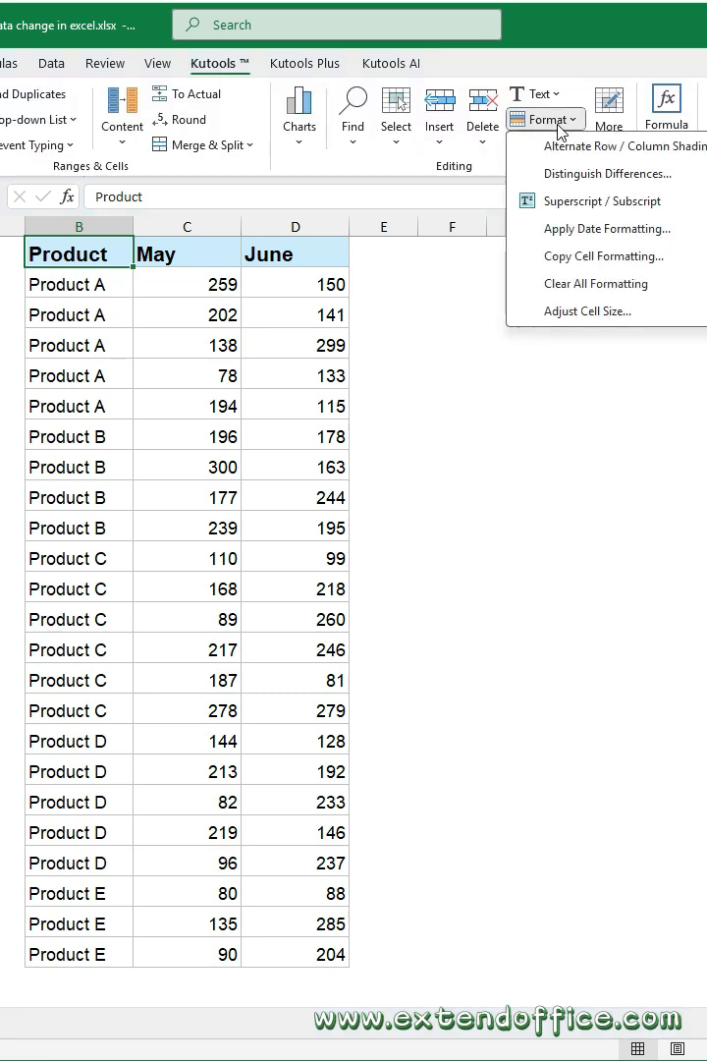
# Launch Kutools Distinguish Differences on the selected product column.
pyautogui.click(605, 173)
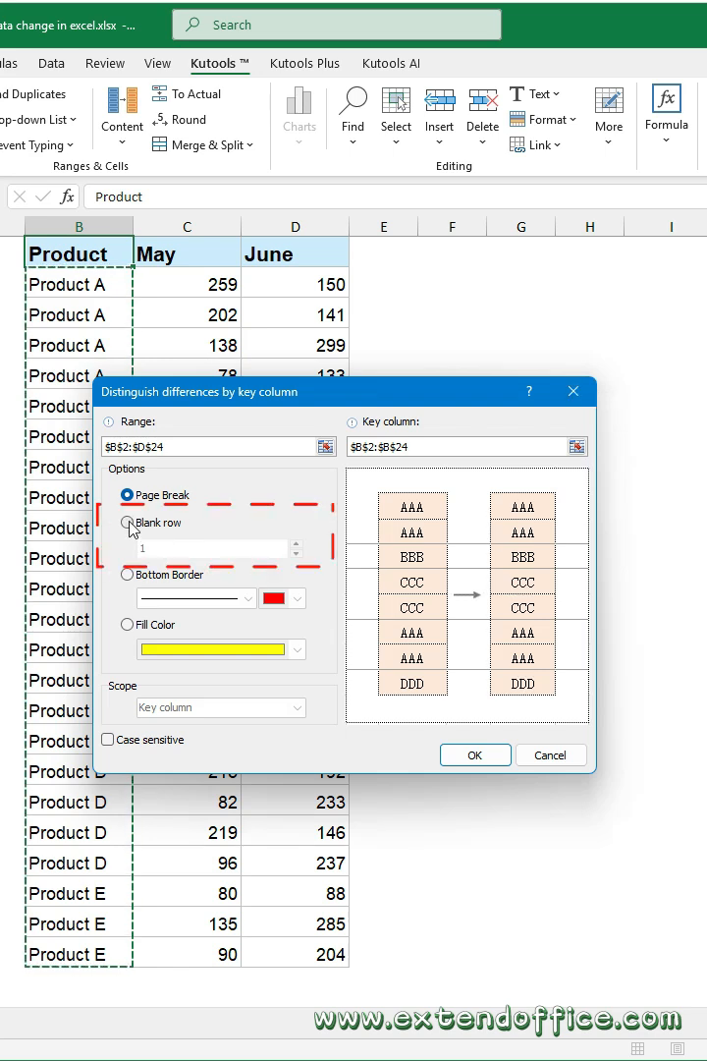
# Separate product groups with 2 blank rows and review the result.
pyautogui.click(128, 522)
pyautogui.write('2')
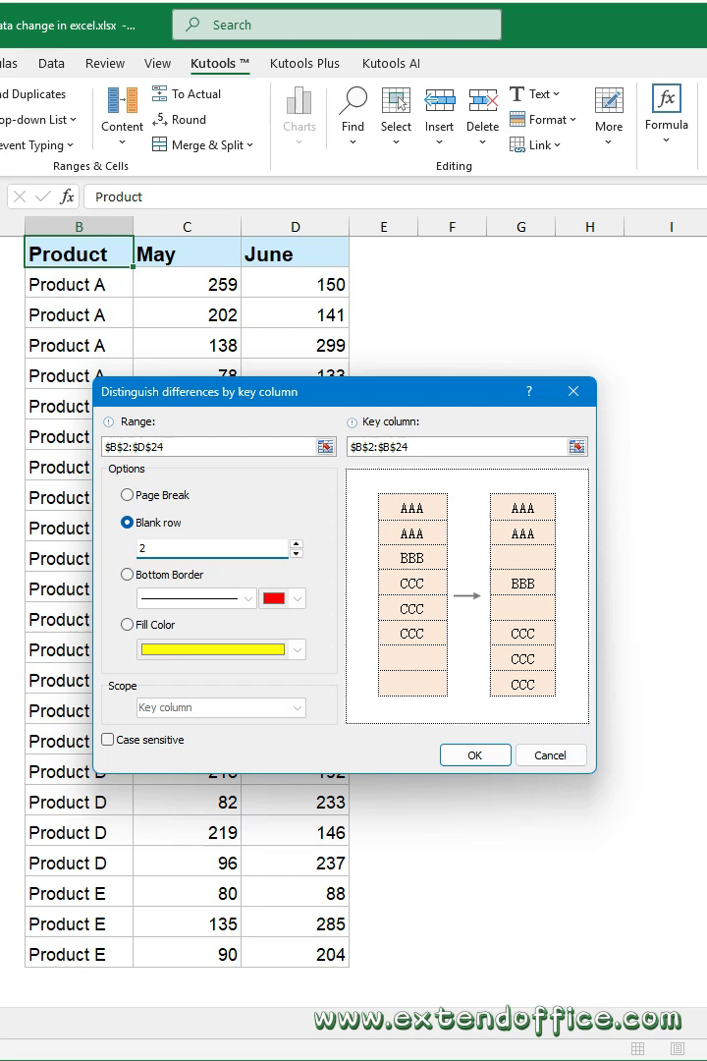
pyautogui.click(474, 755)
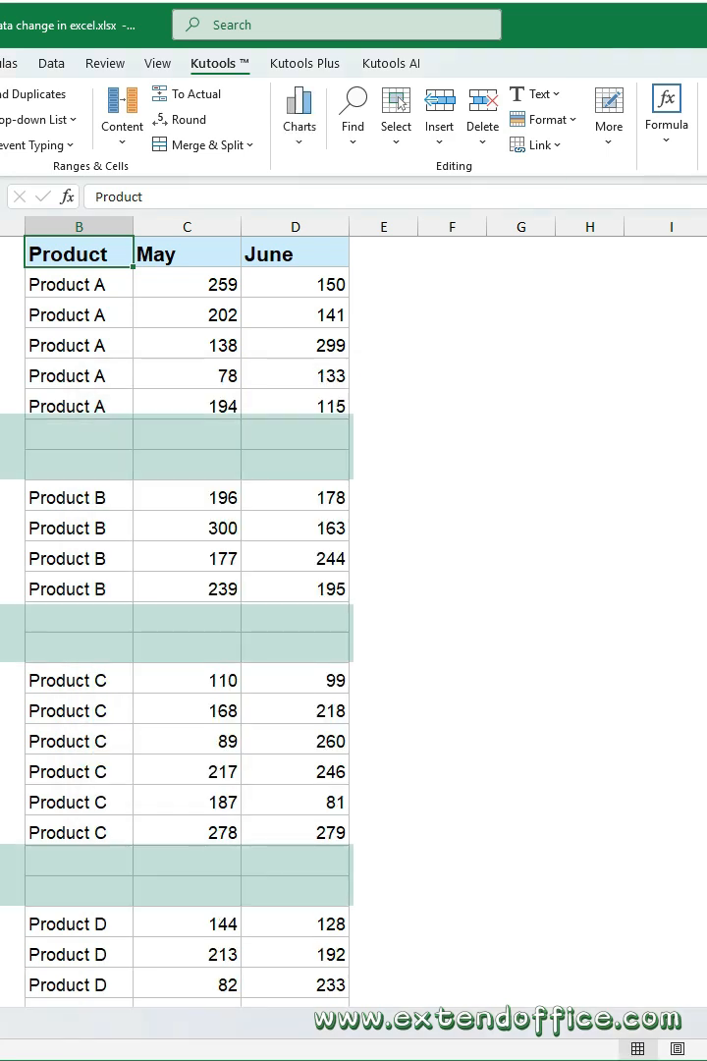
pyautogui.scroll(-3)
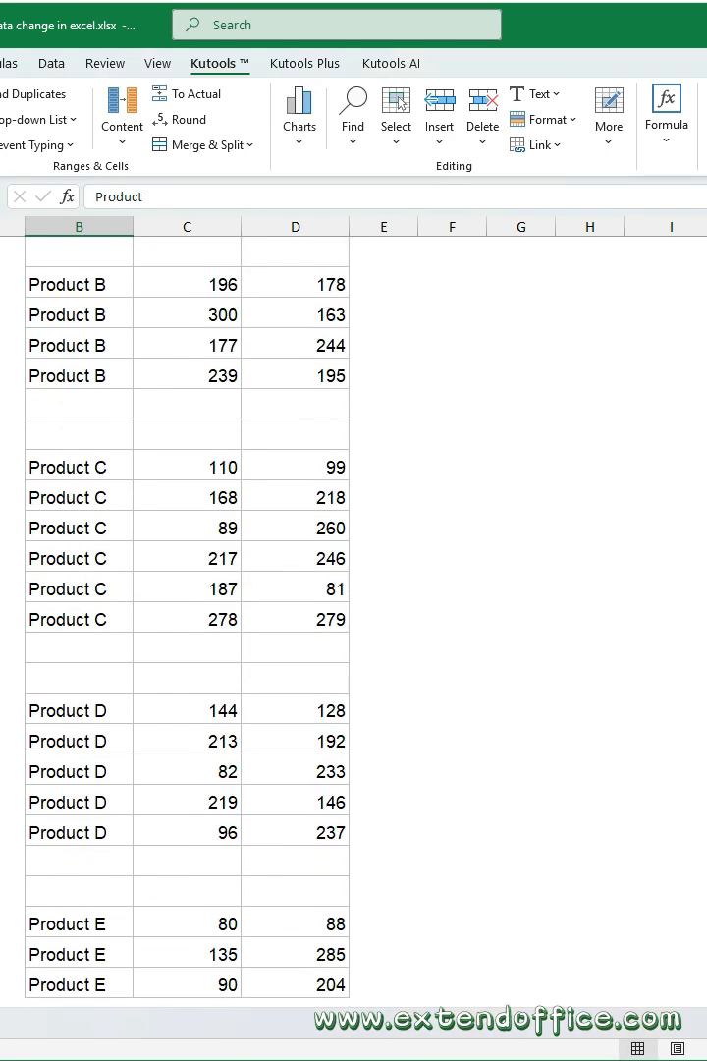